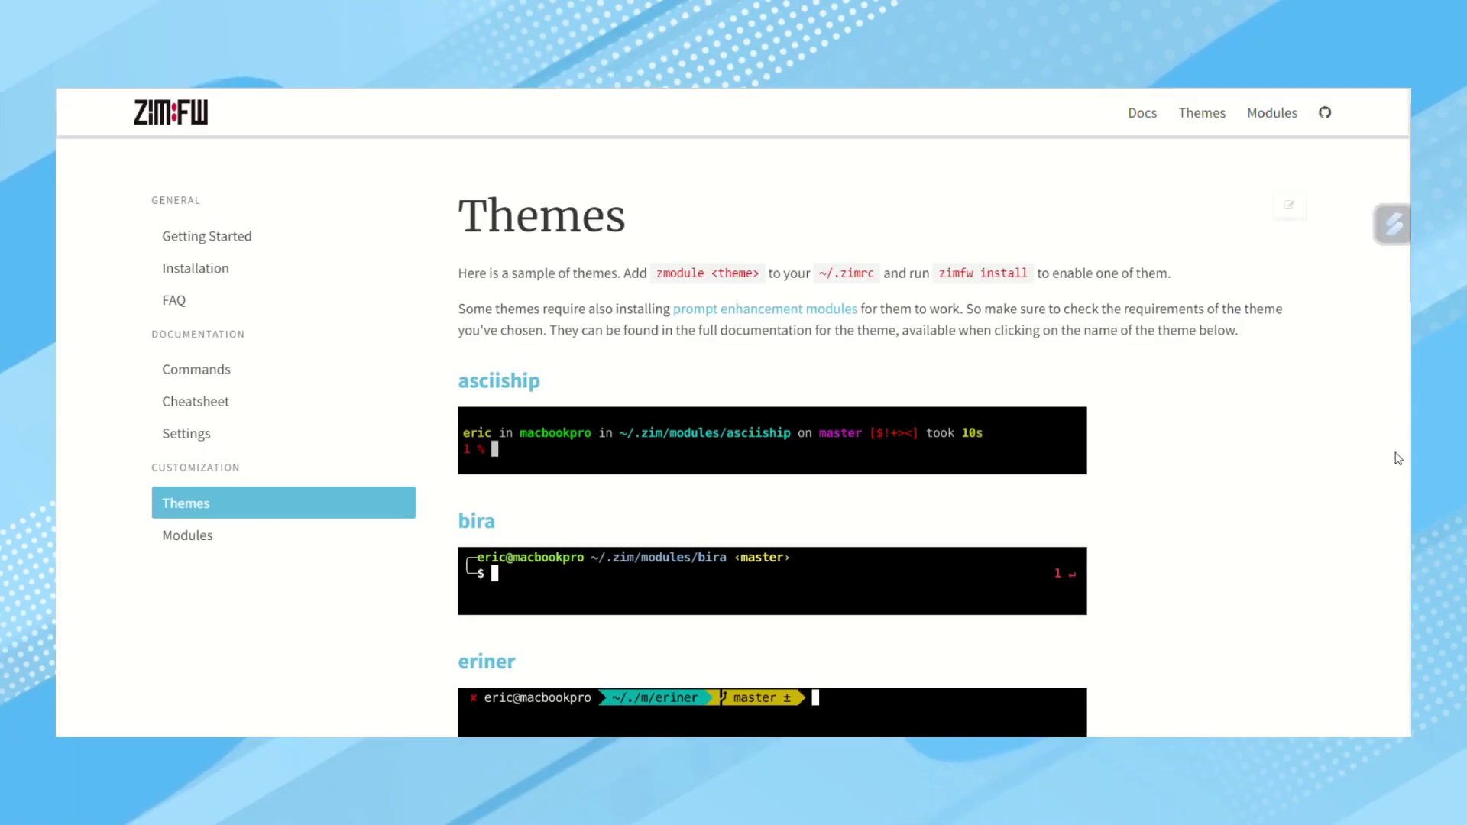
# Scroll down the Zim Themes page past the asciiship, bira, eriner, gitster and magicmace previews
pyautogui.scroll(-3)
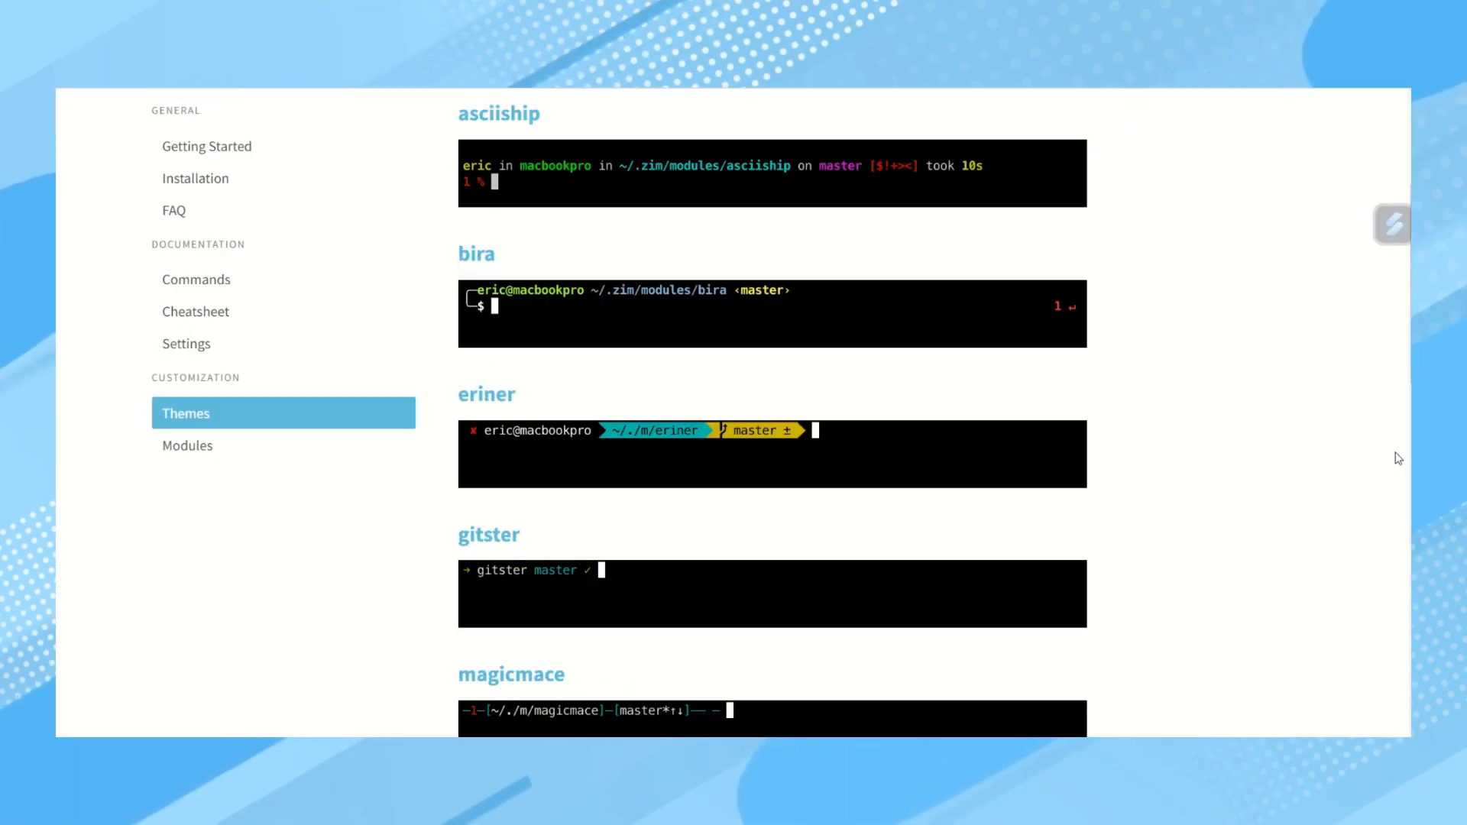
pyautogui.scroll(-3)
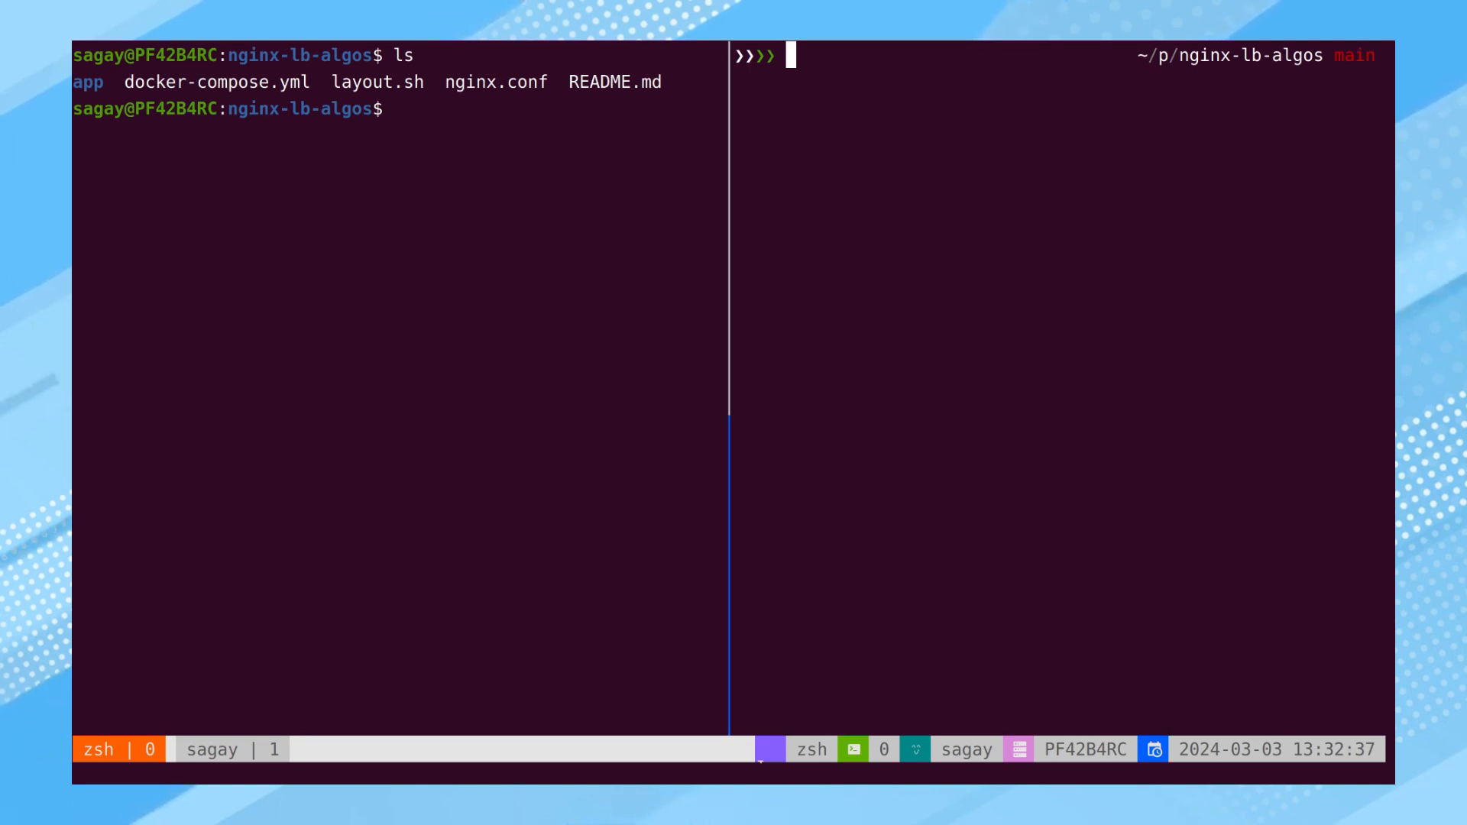
# Run lsd, lsd -a and lsd --tree, then define alias l='lsd'
pyautogui.write('lsd')
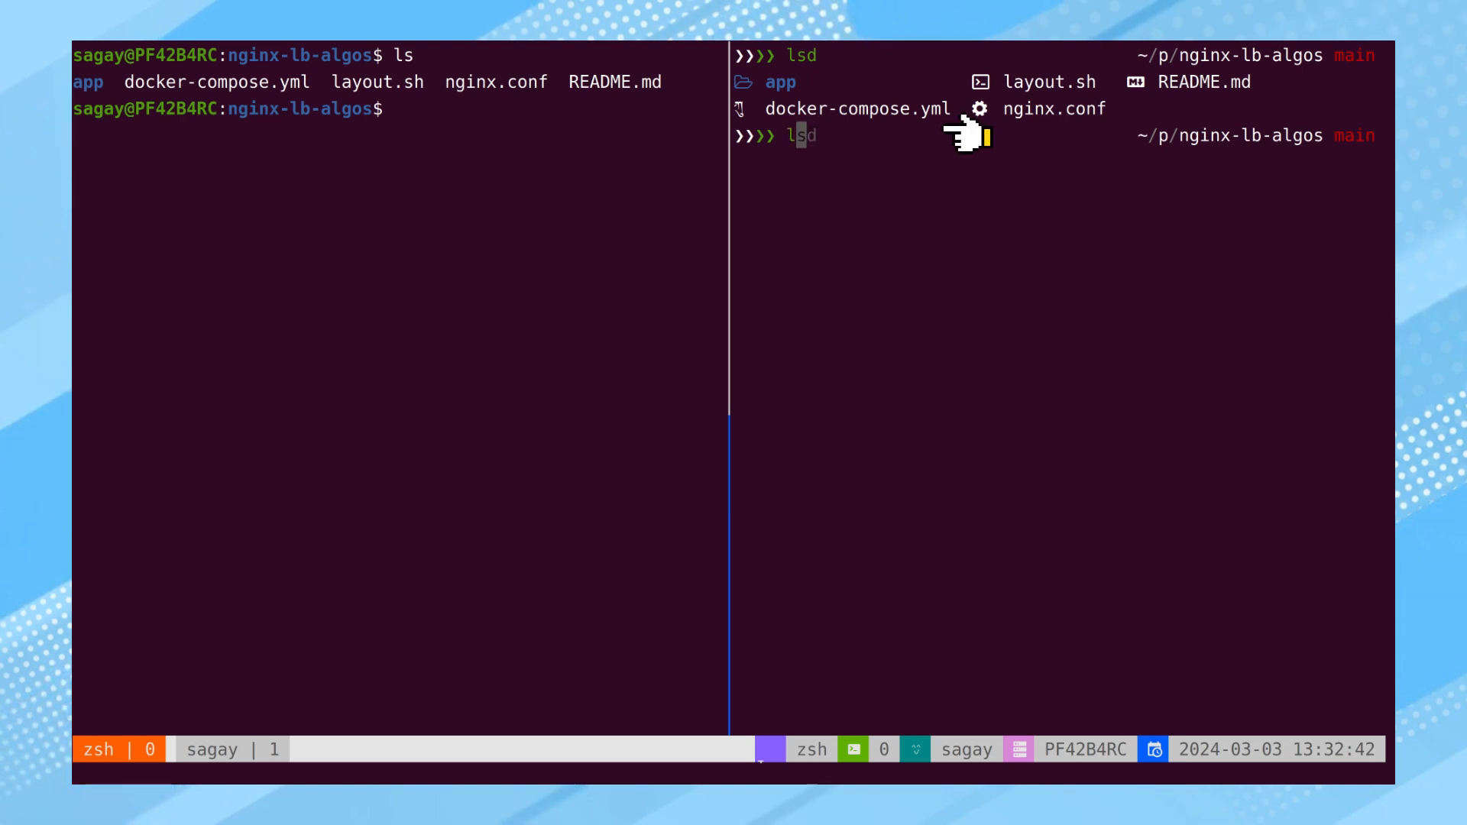
pyautogui.write('-a')
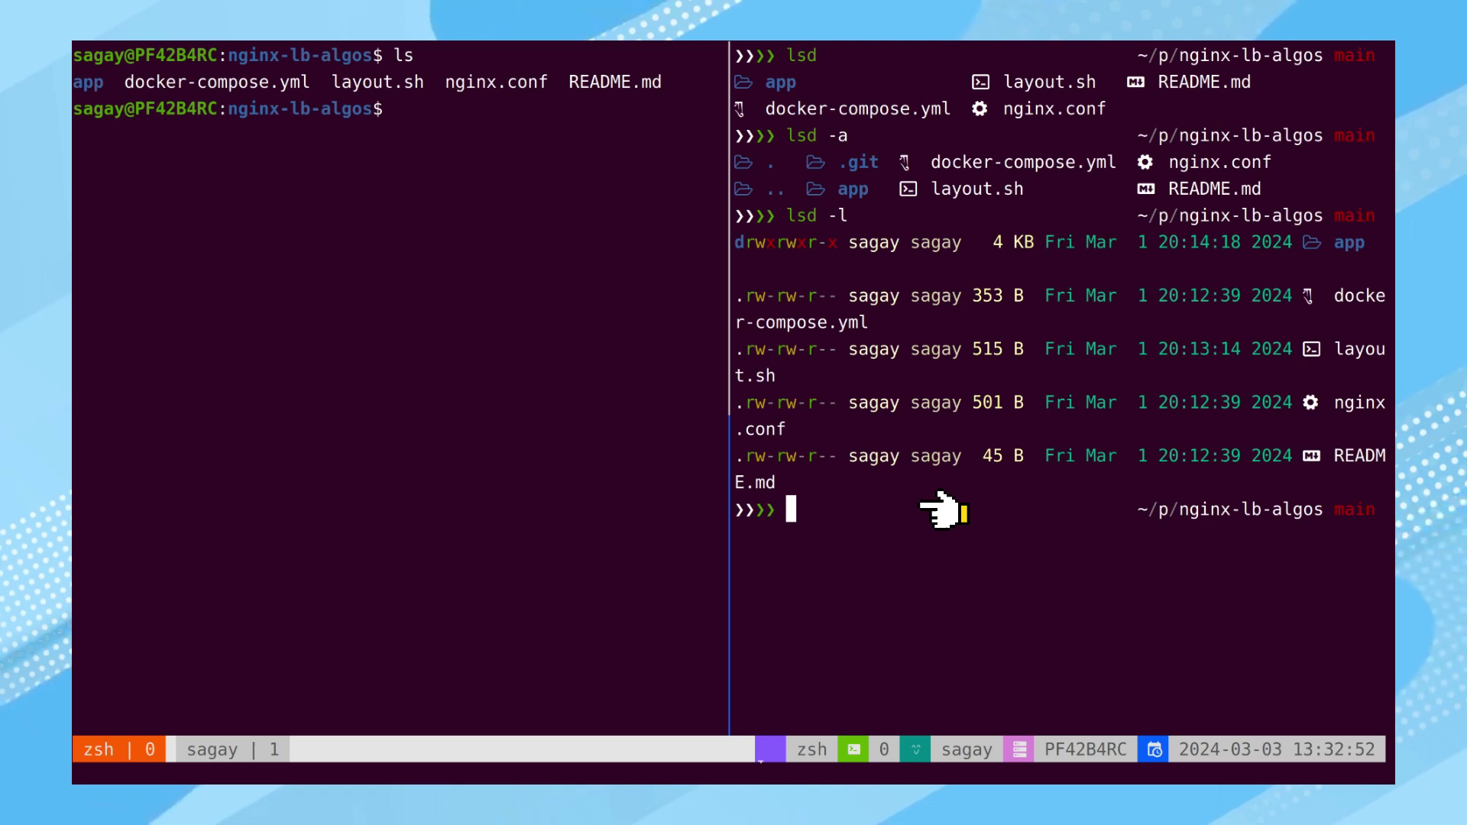
pyautogui.write('lsd --tree')
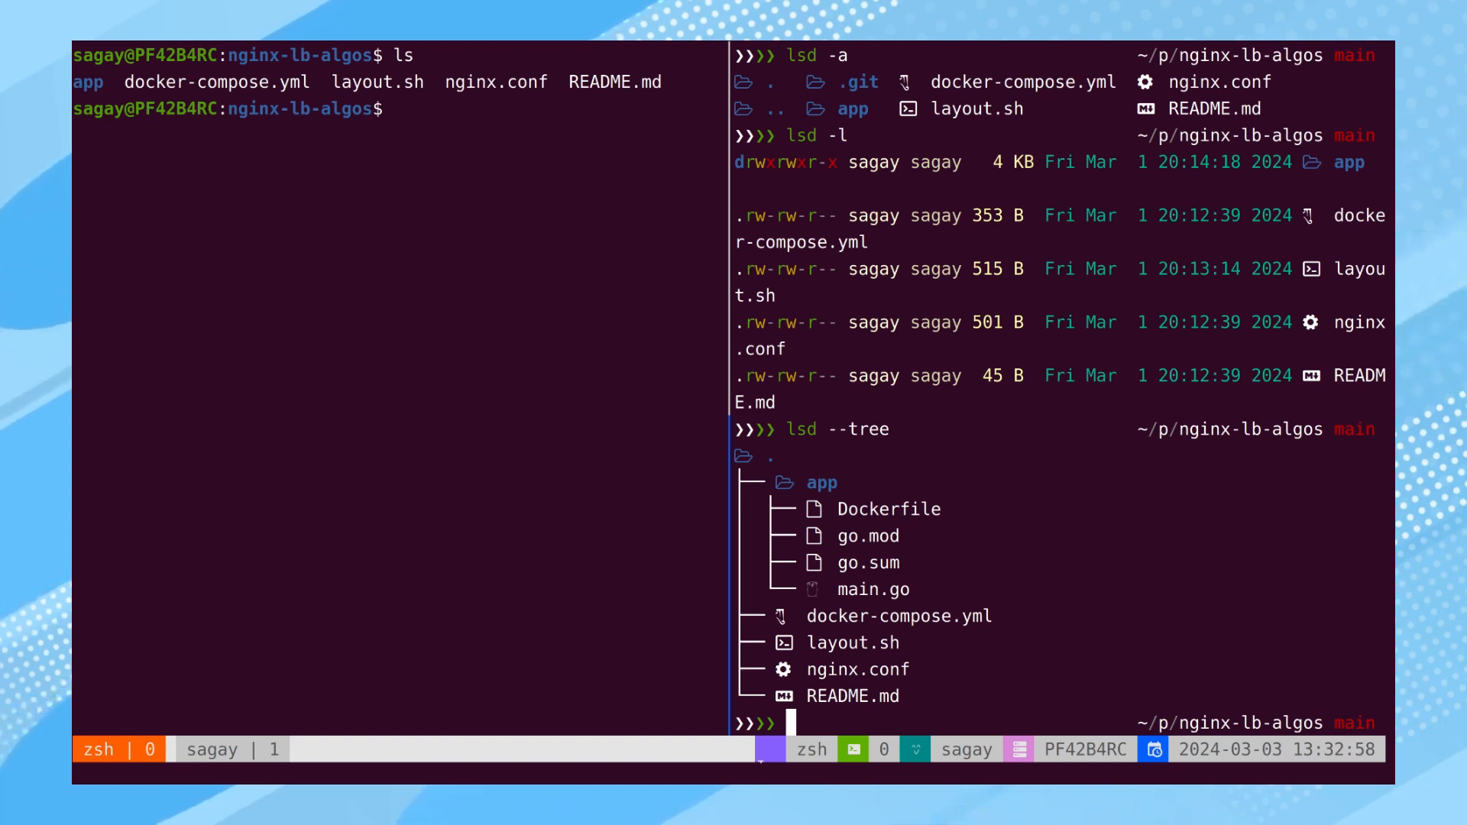
pyautogui.moveTo(992, 728)
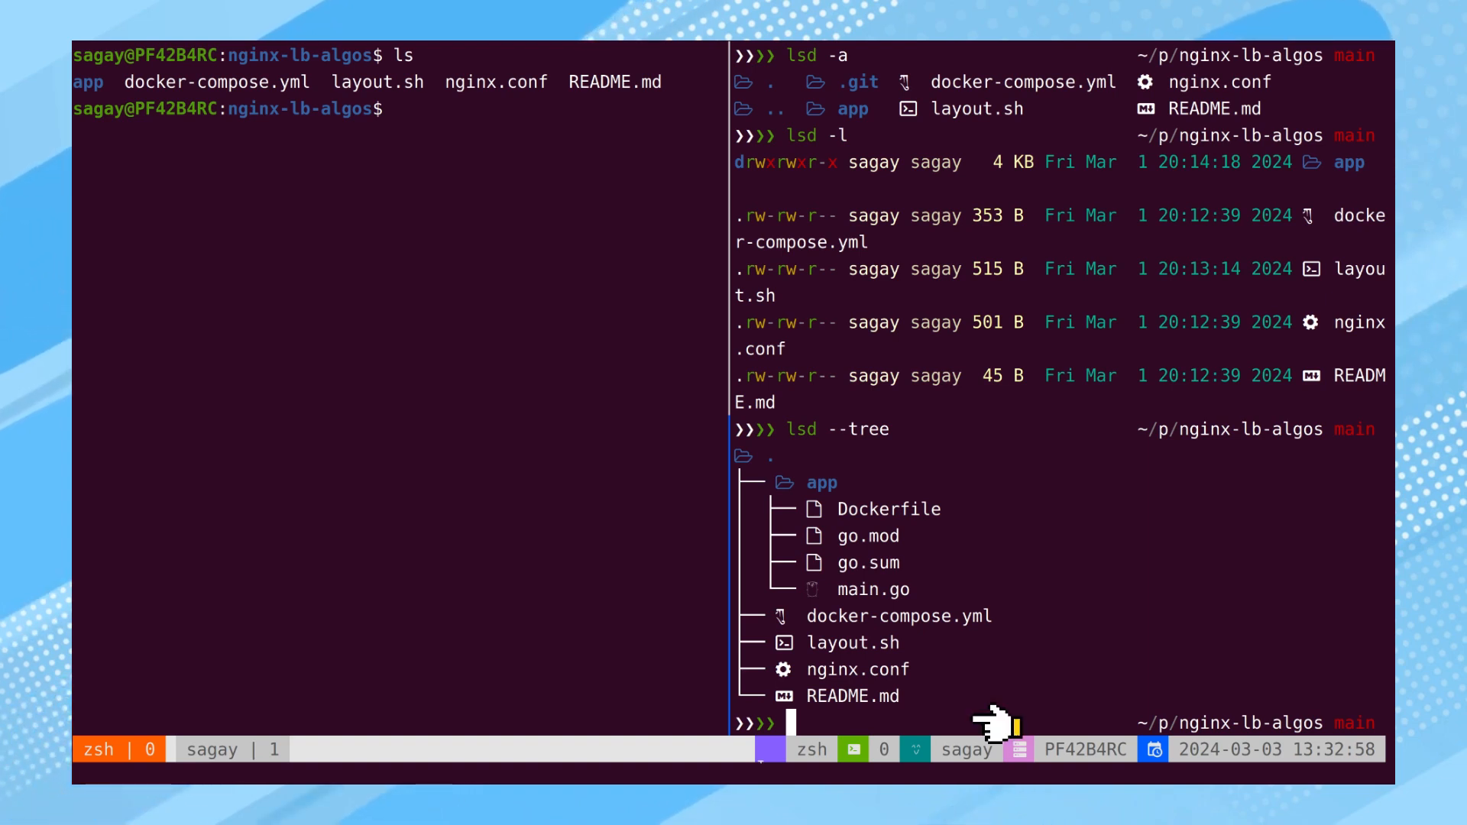
pyautogui.write("alias l='lsd'")
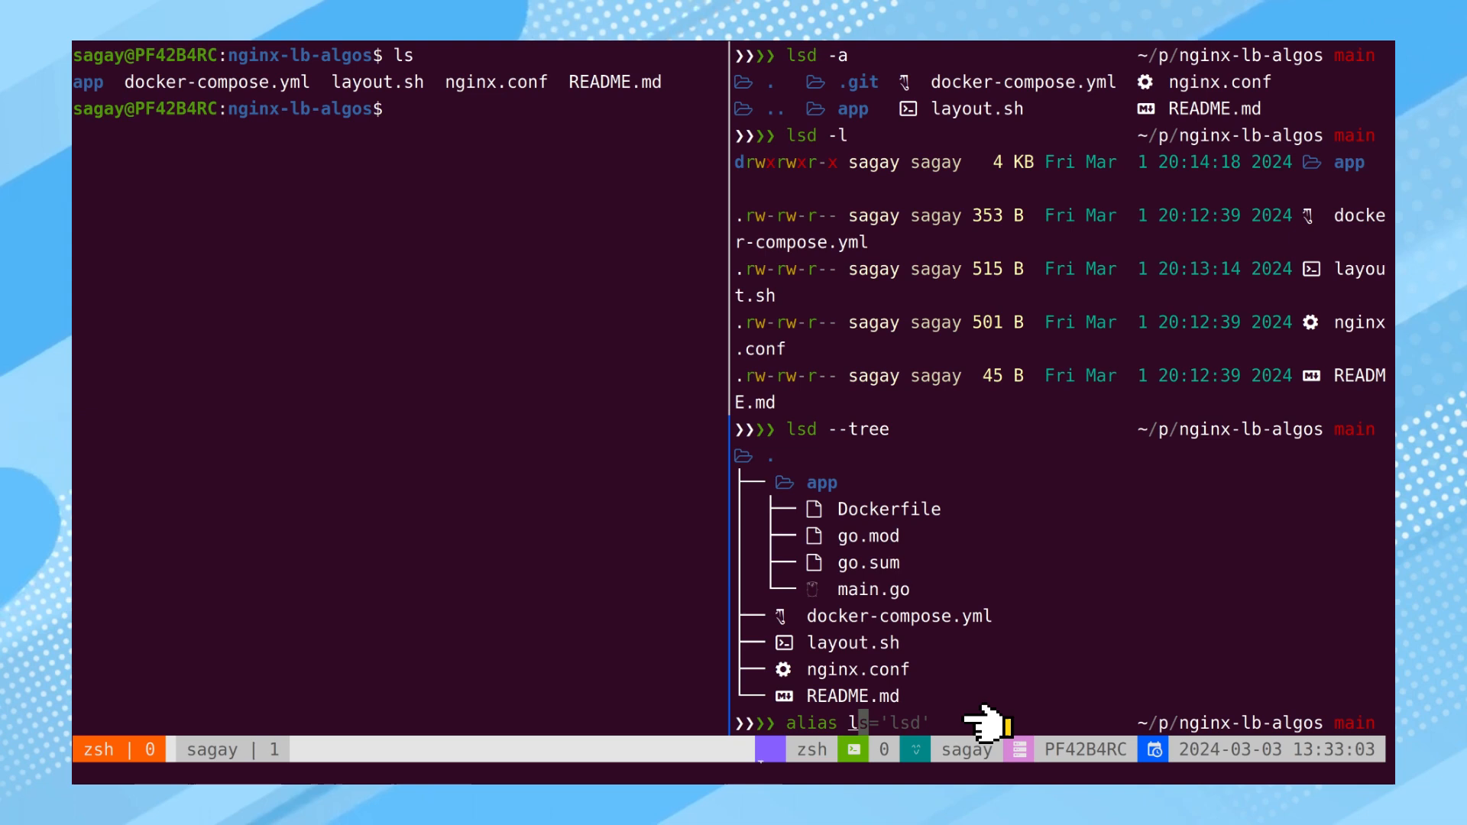
pyautogui.press('Enter')
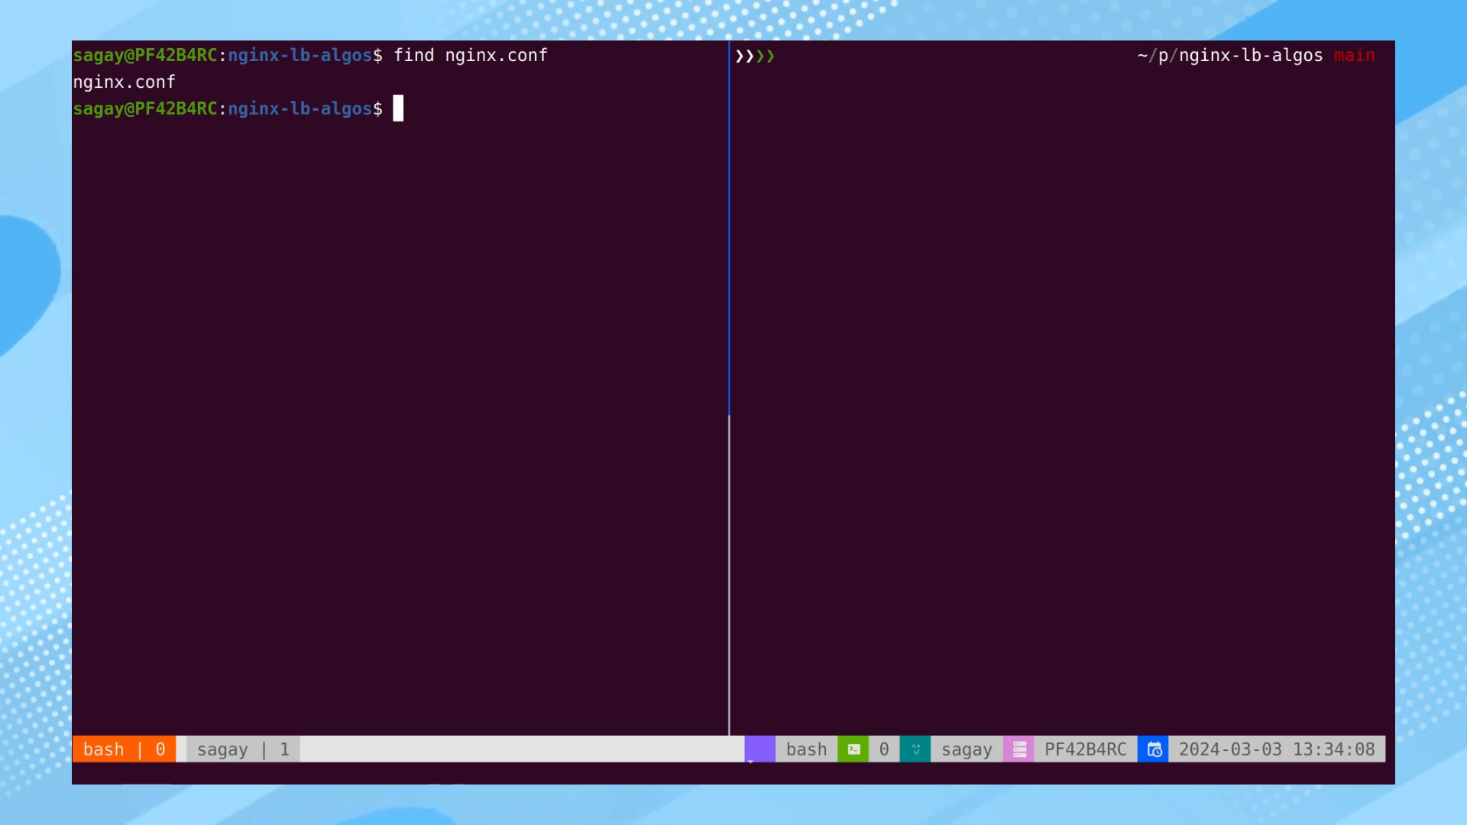
# Search for 'ngi' with find and fdfind, then type find nginx.conf -exec cat {} +
pyautogui.write('find ngi')
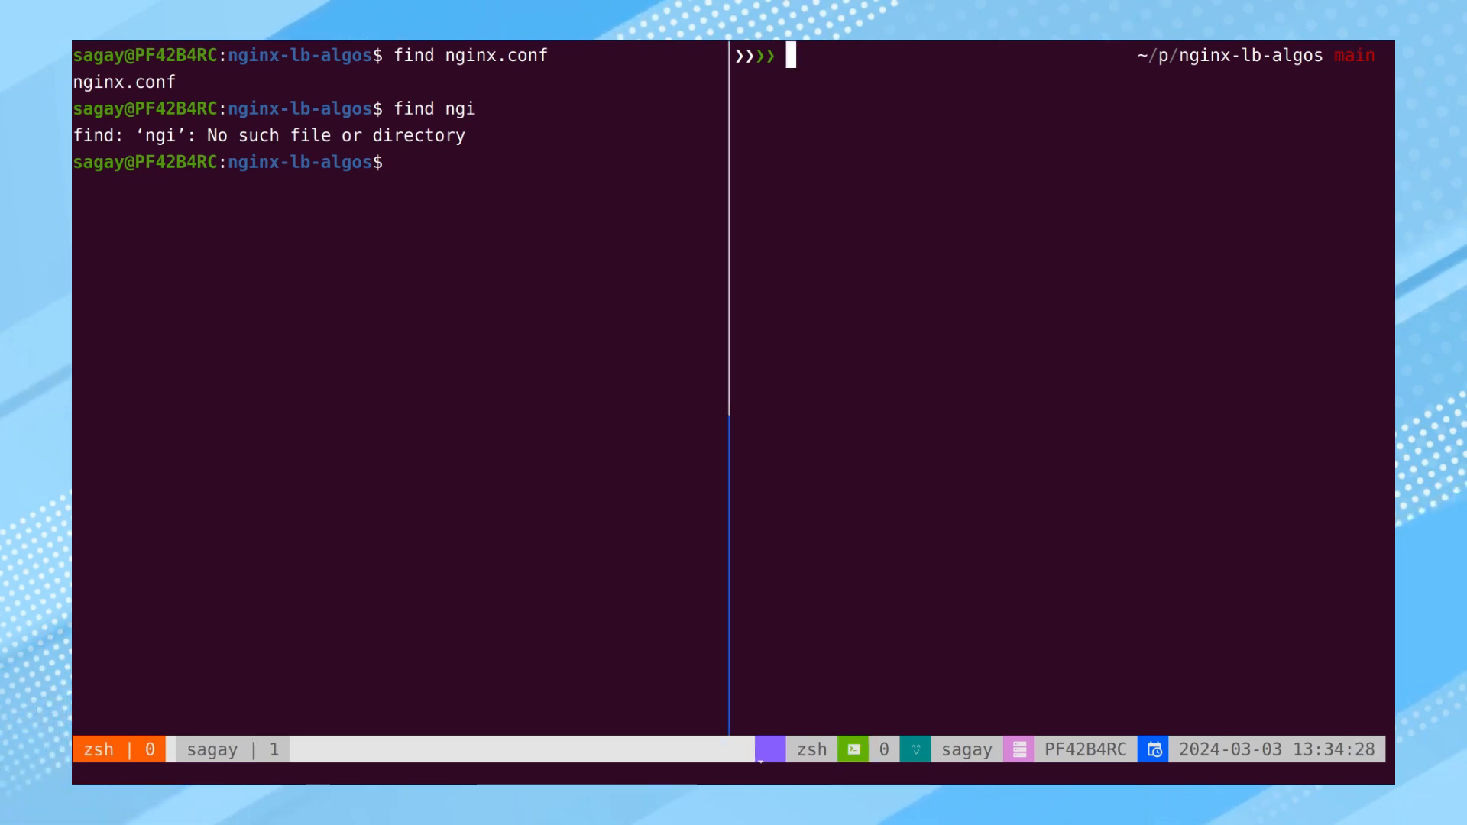
pyautogui.write('fdfind ngi')
pyautogui.write('fdfind .')
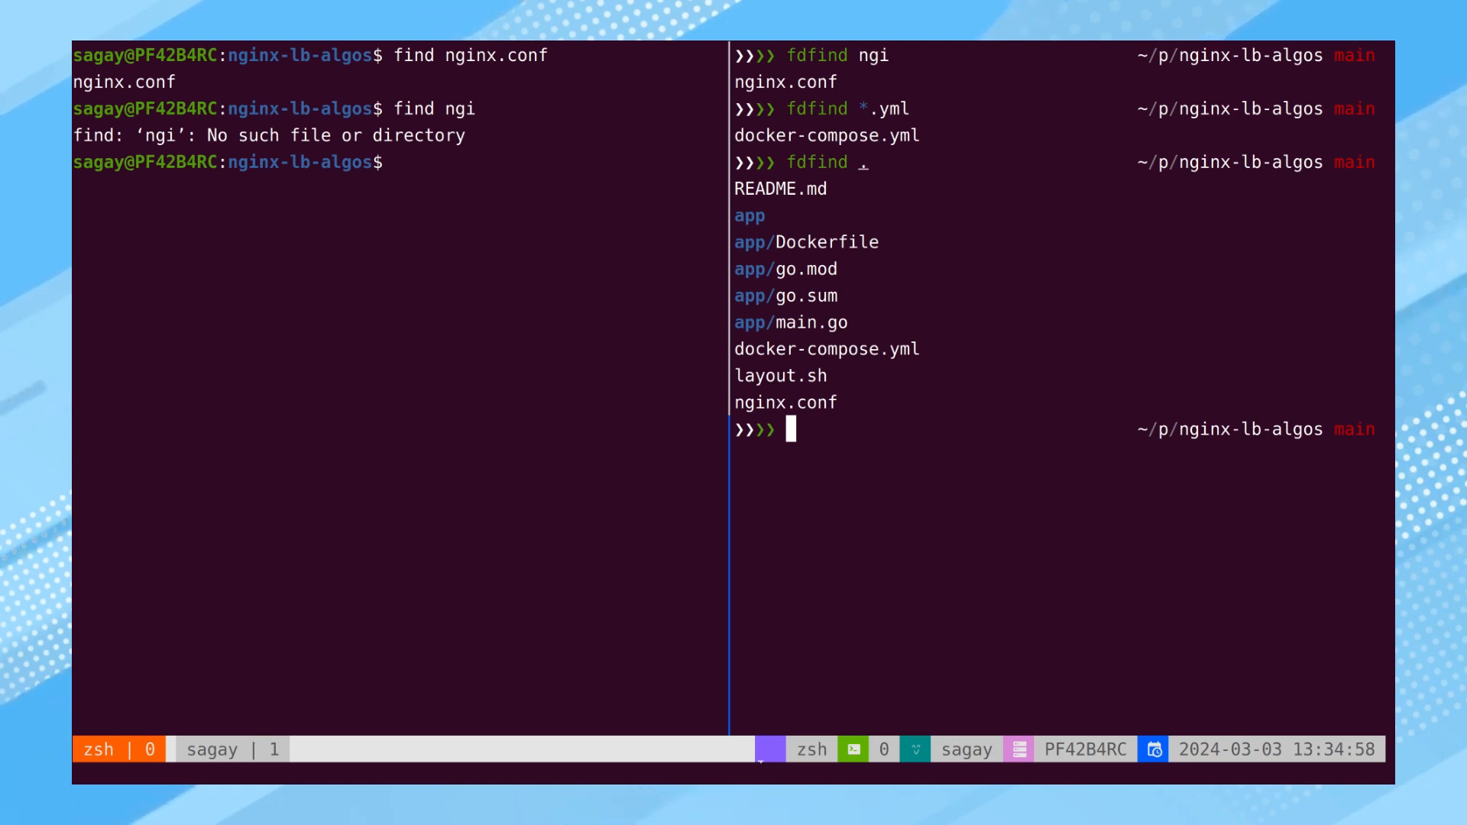
pyautogui.write('find nginx.conf -exec cat {} +')
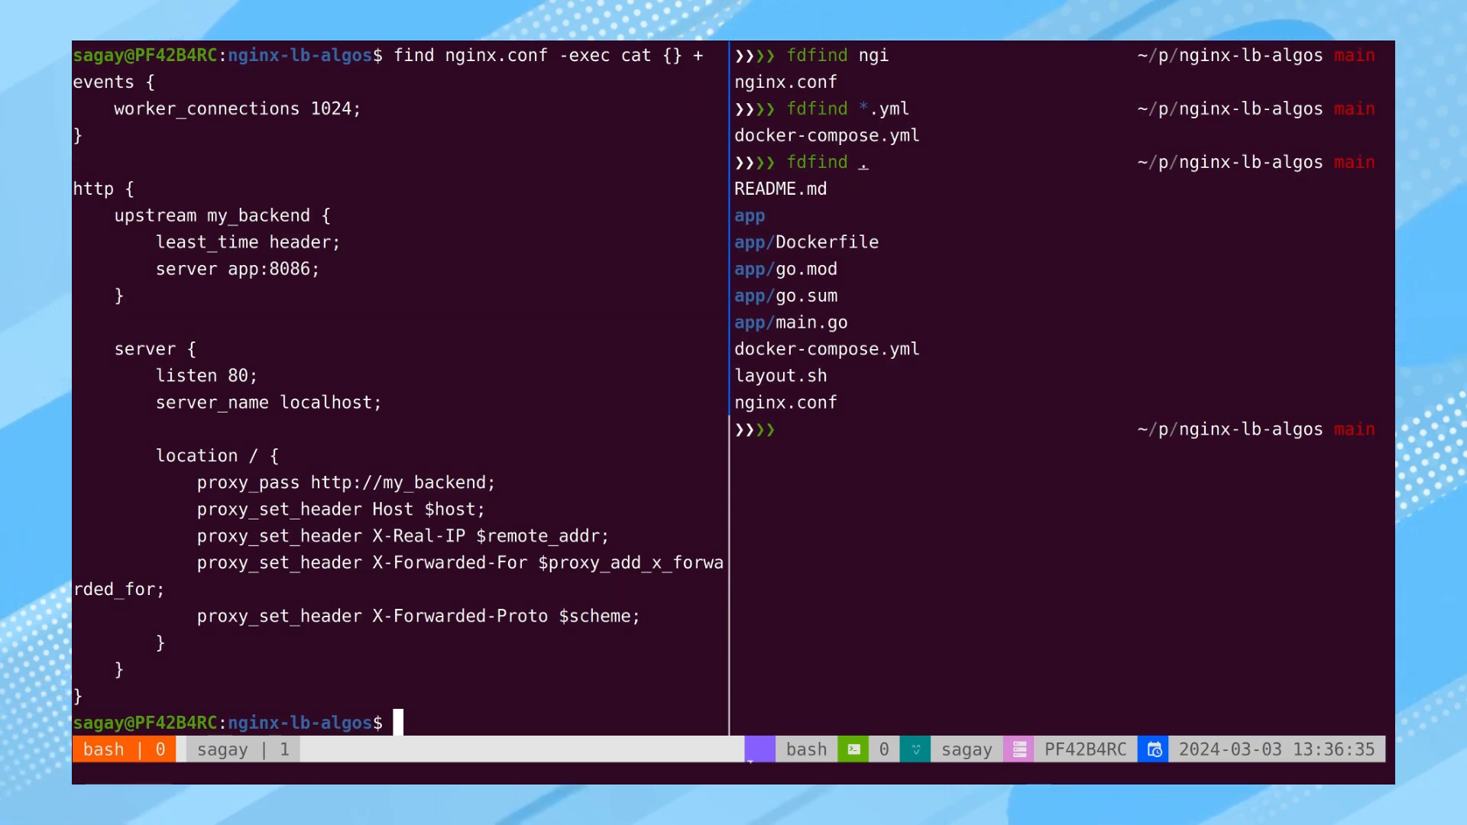
# List all files with fdfind, then run fdfind ngi -X bat to view matches in bat
pyautogui.write('fdfind .')
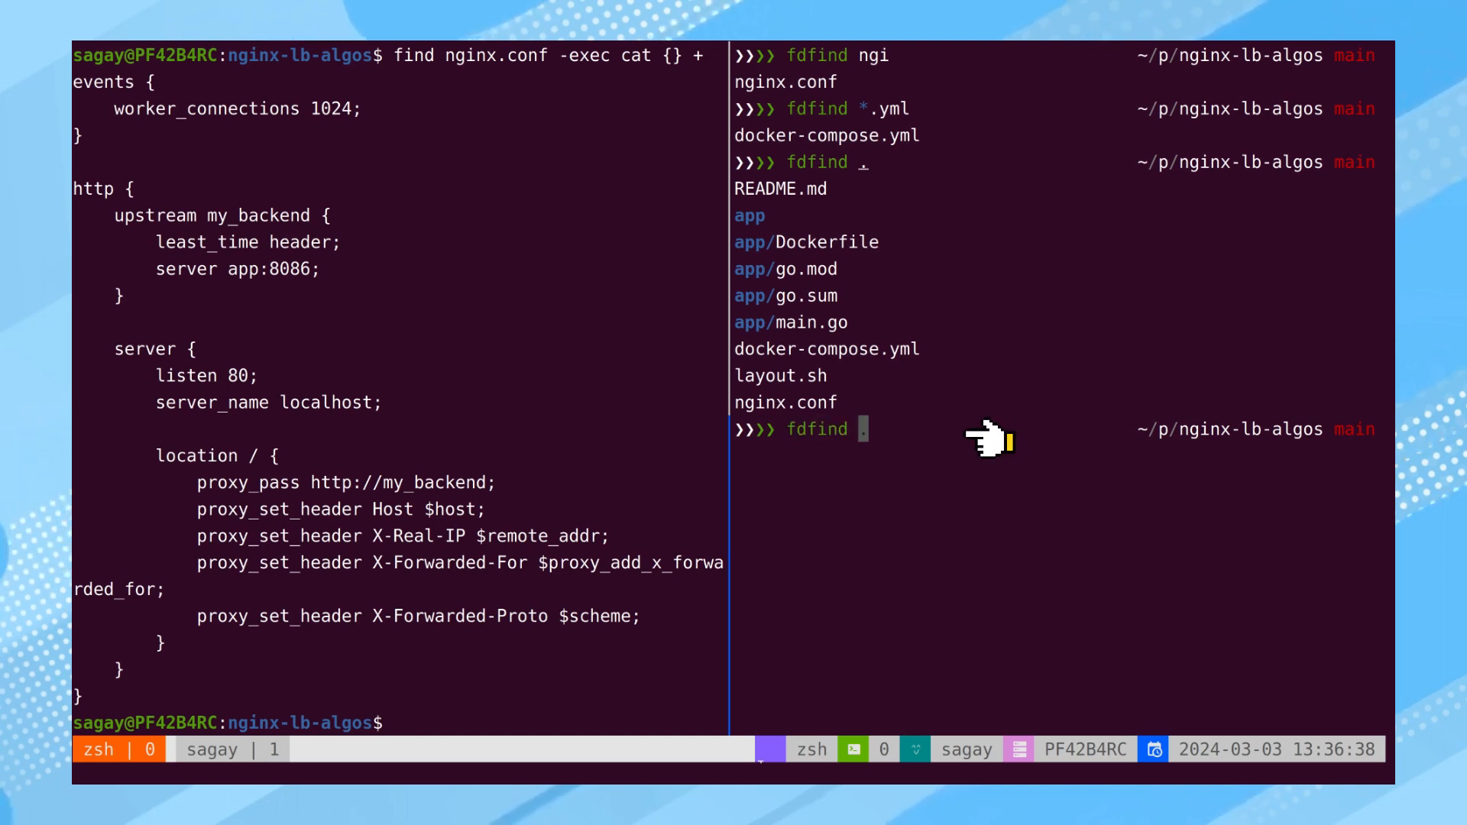
pyautogui.write('ngi')
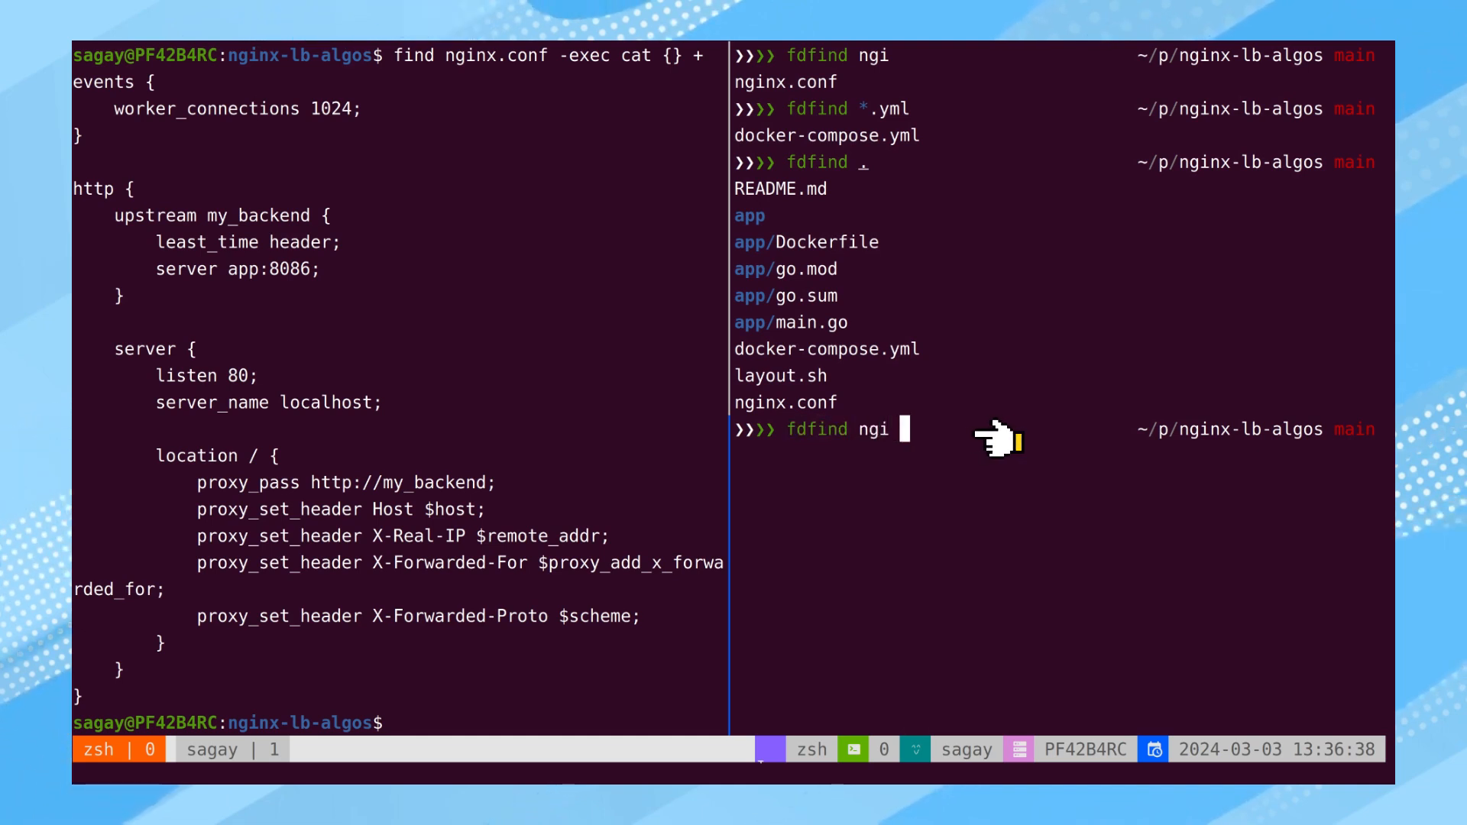
pyautogui.write('-X bat')
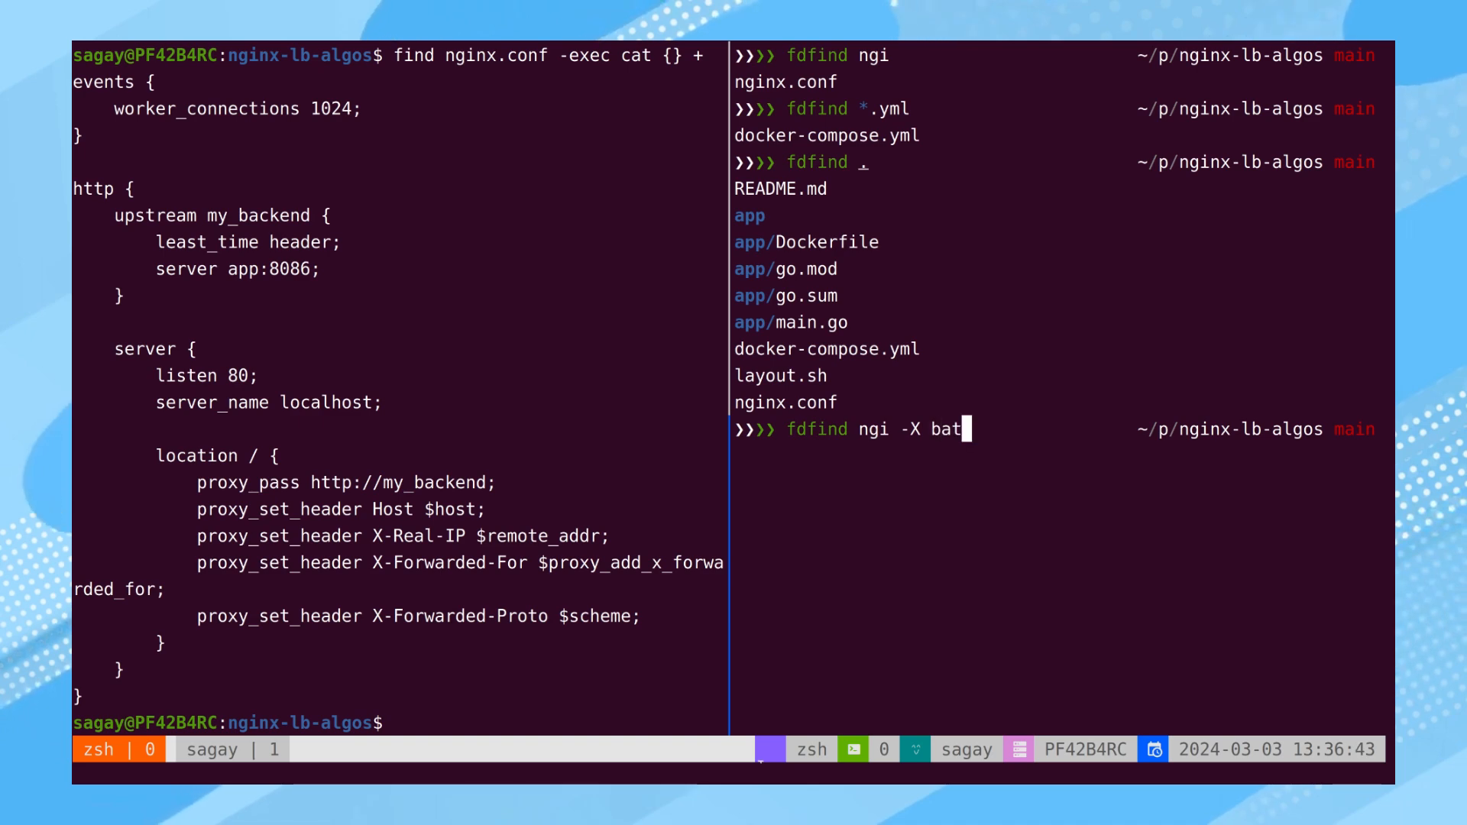
pyautogui.press('Enter')
pyautogui.write('c')
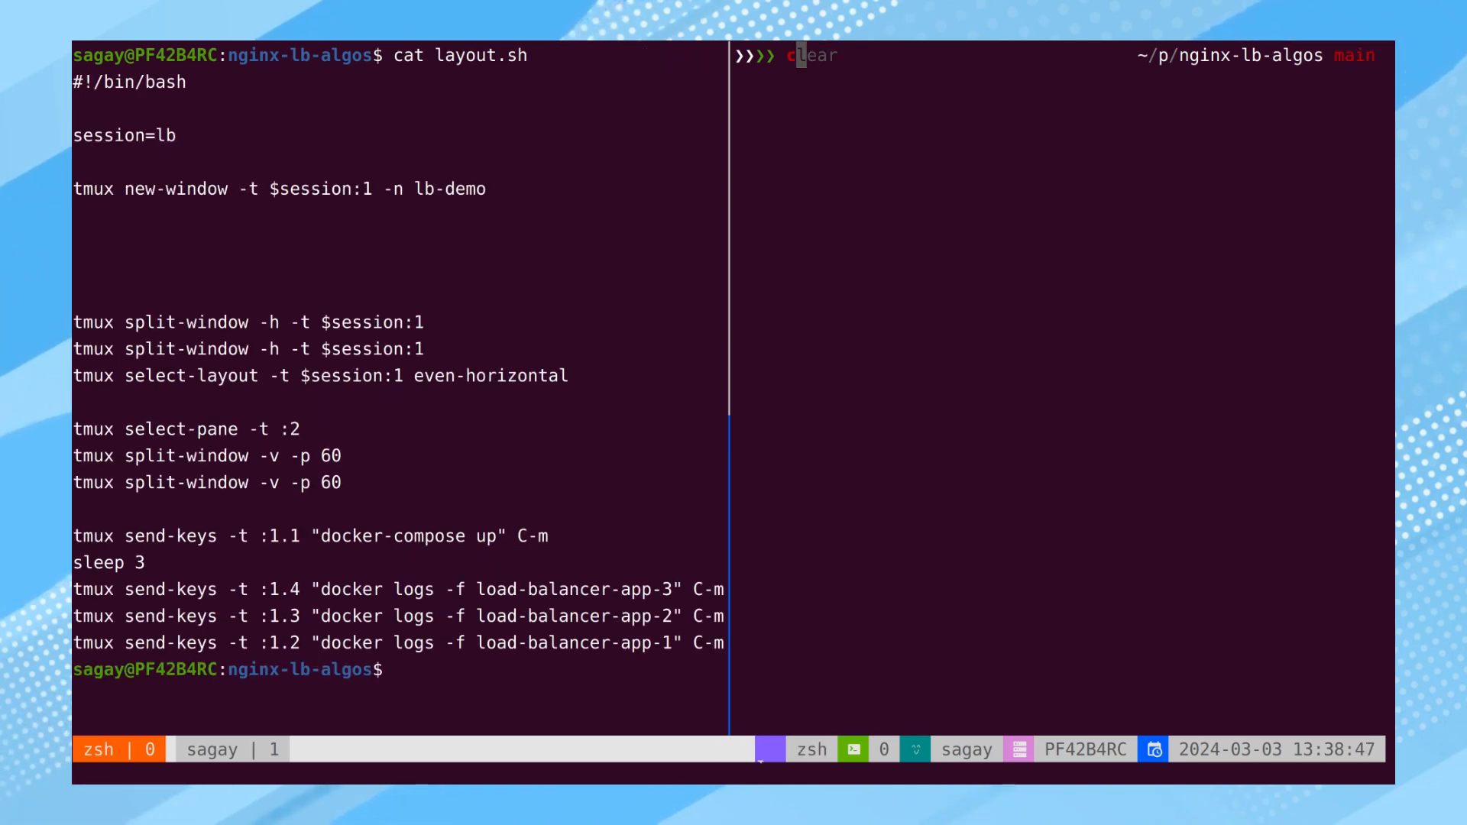
# View layout.sh with bat, then browse files via fzf with a bat preview, and type docker
pyautogui.write('bat layout.sh')
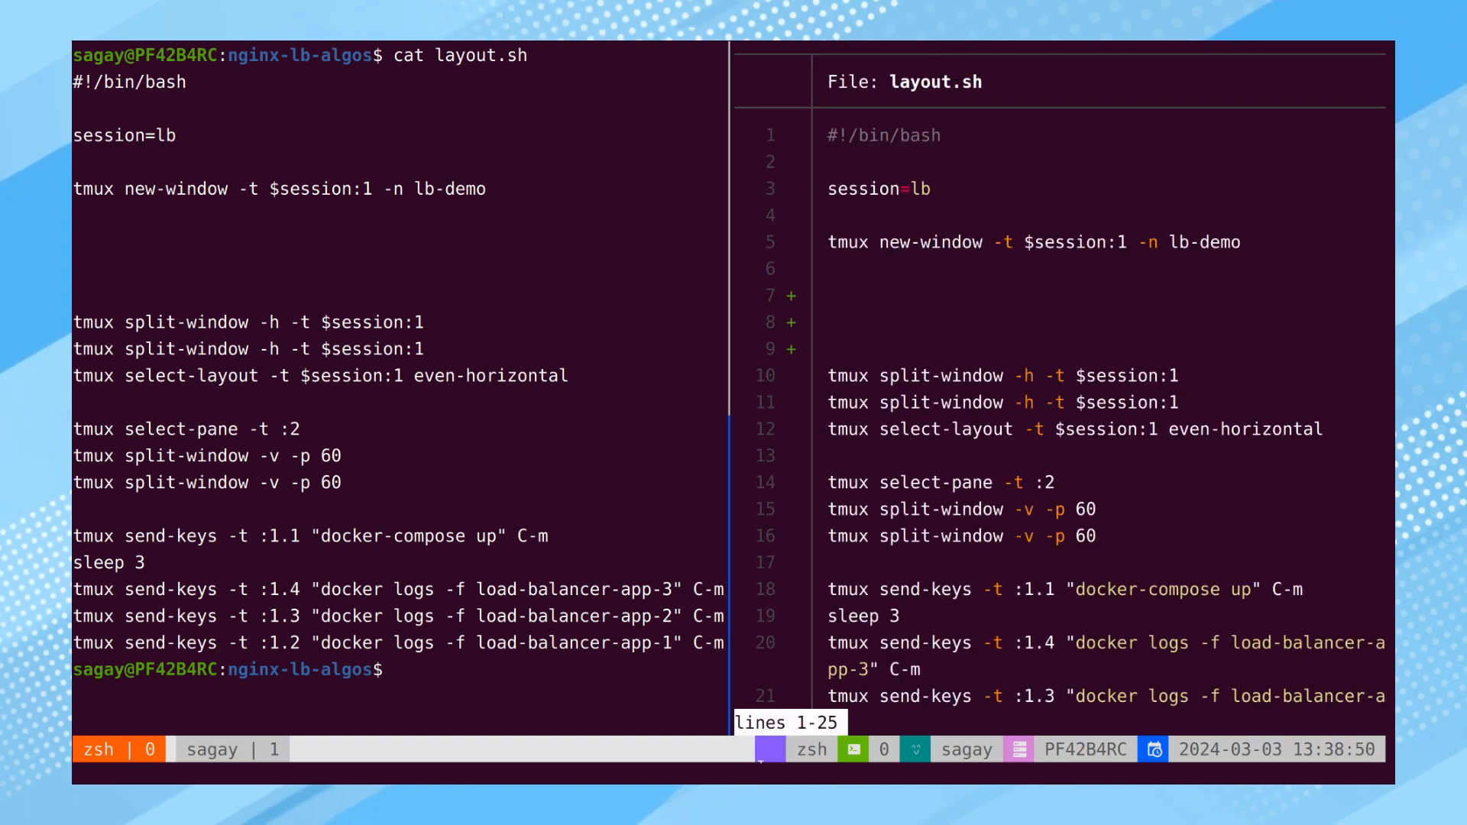
pyautogui.moveTo(824, 311)
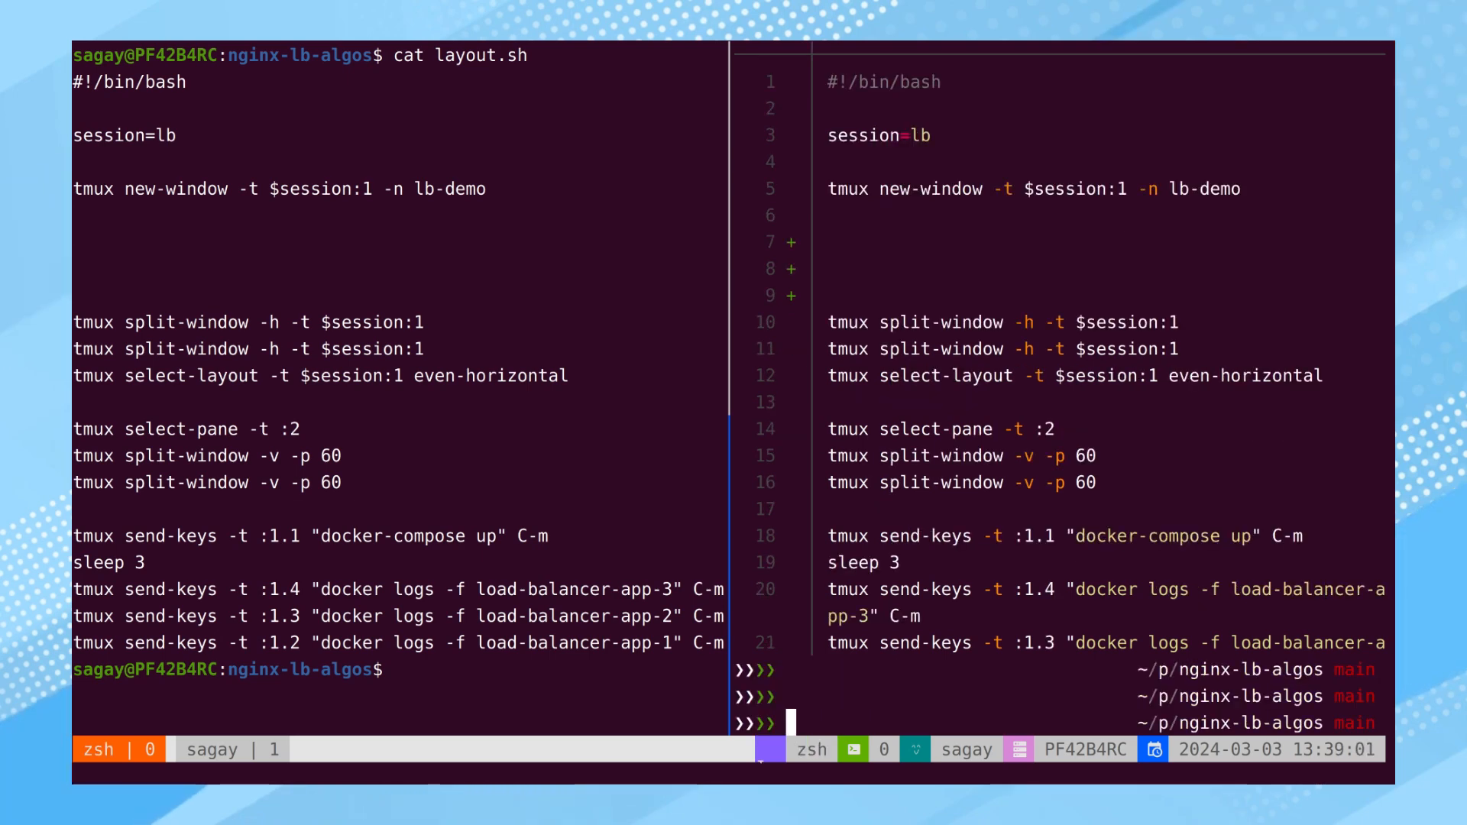
pyautogui.write('fzf --preview "bat --color=always --style=numbers --line-range=:500 {}"')
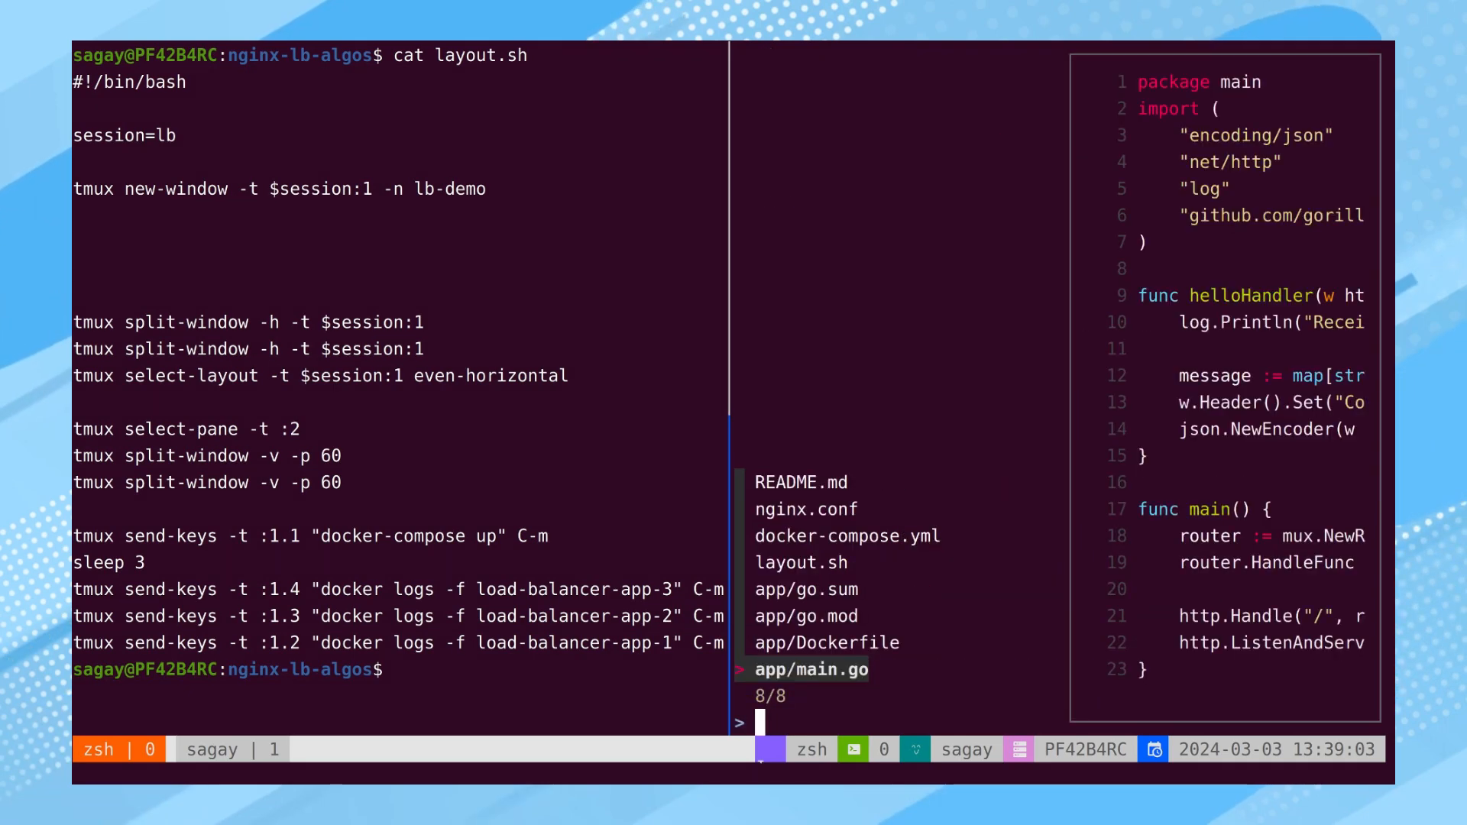
pyautogui.write('docker')
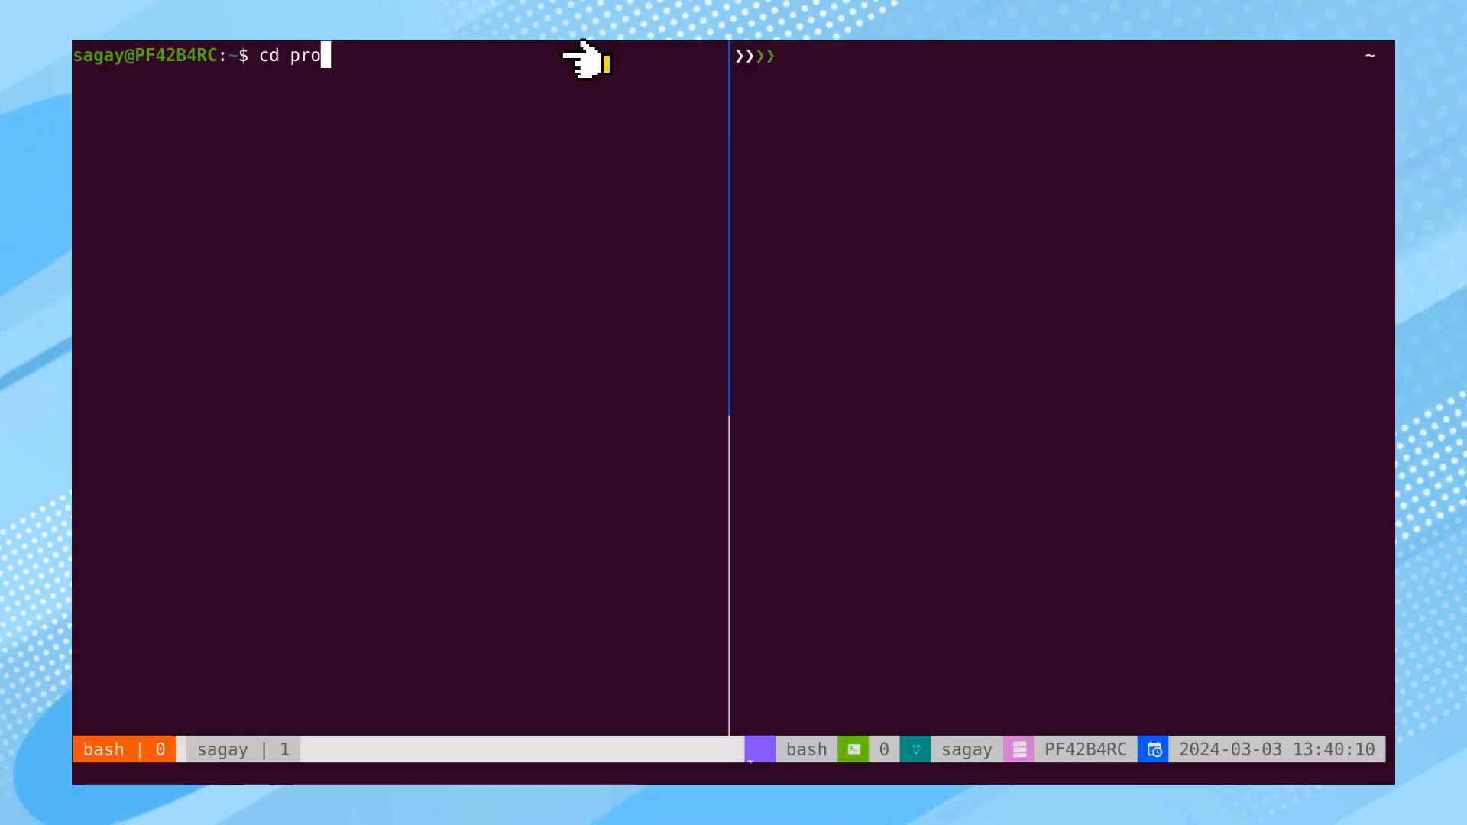
# Complete cd projects/nginx-lb-algos/ in one pane and enter j lb in the other
pyautogui.write('jects/nginx-lb-algos/')
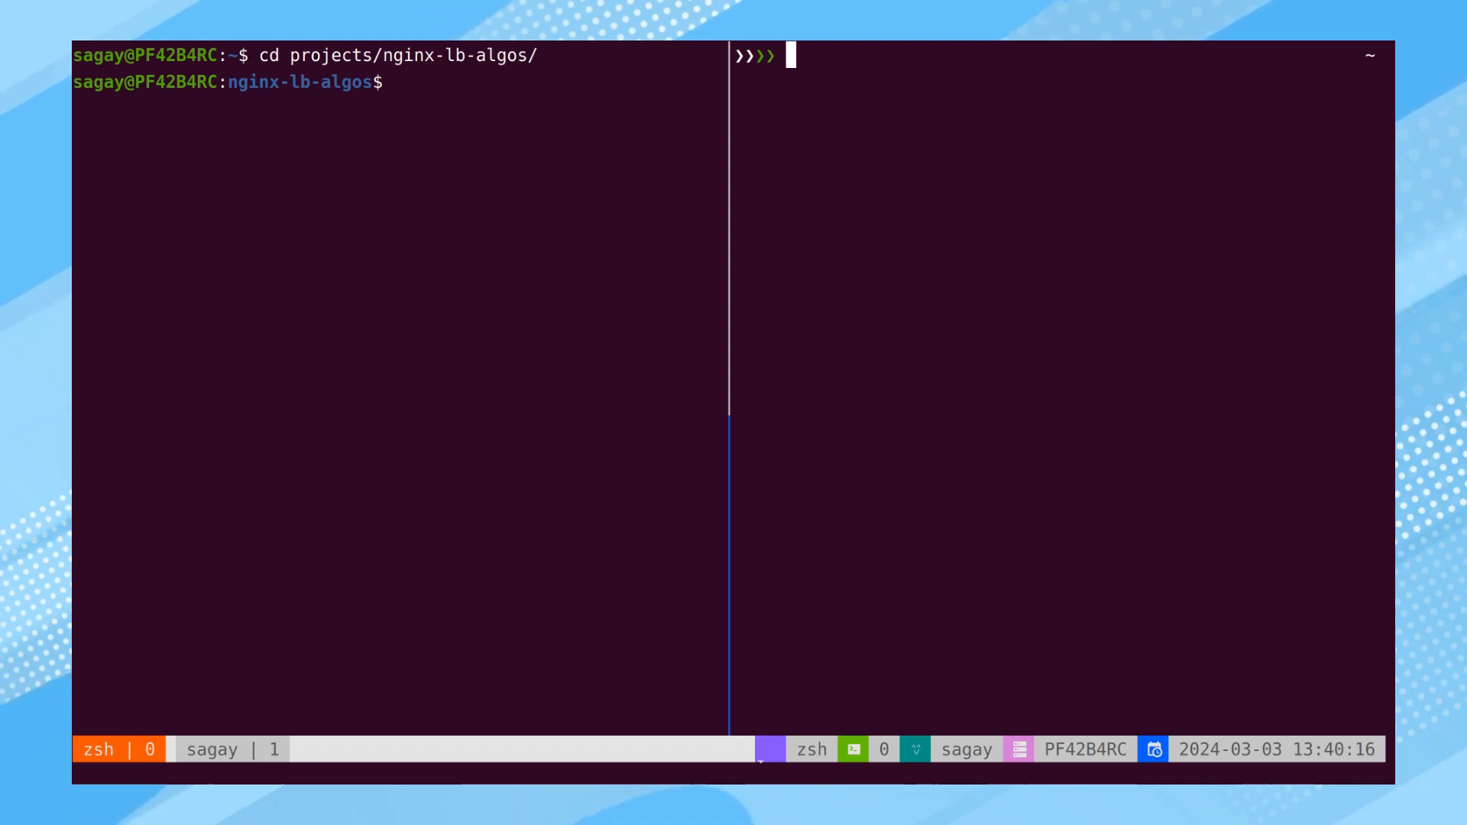
pyautogui.write('j lb')
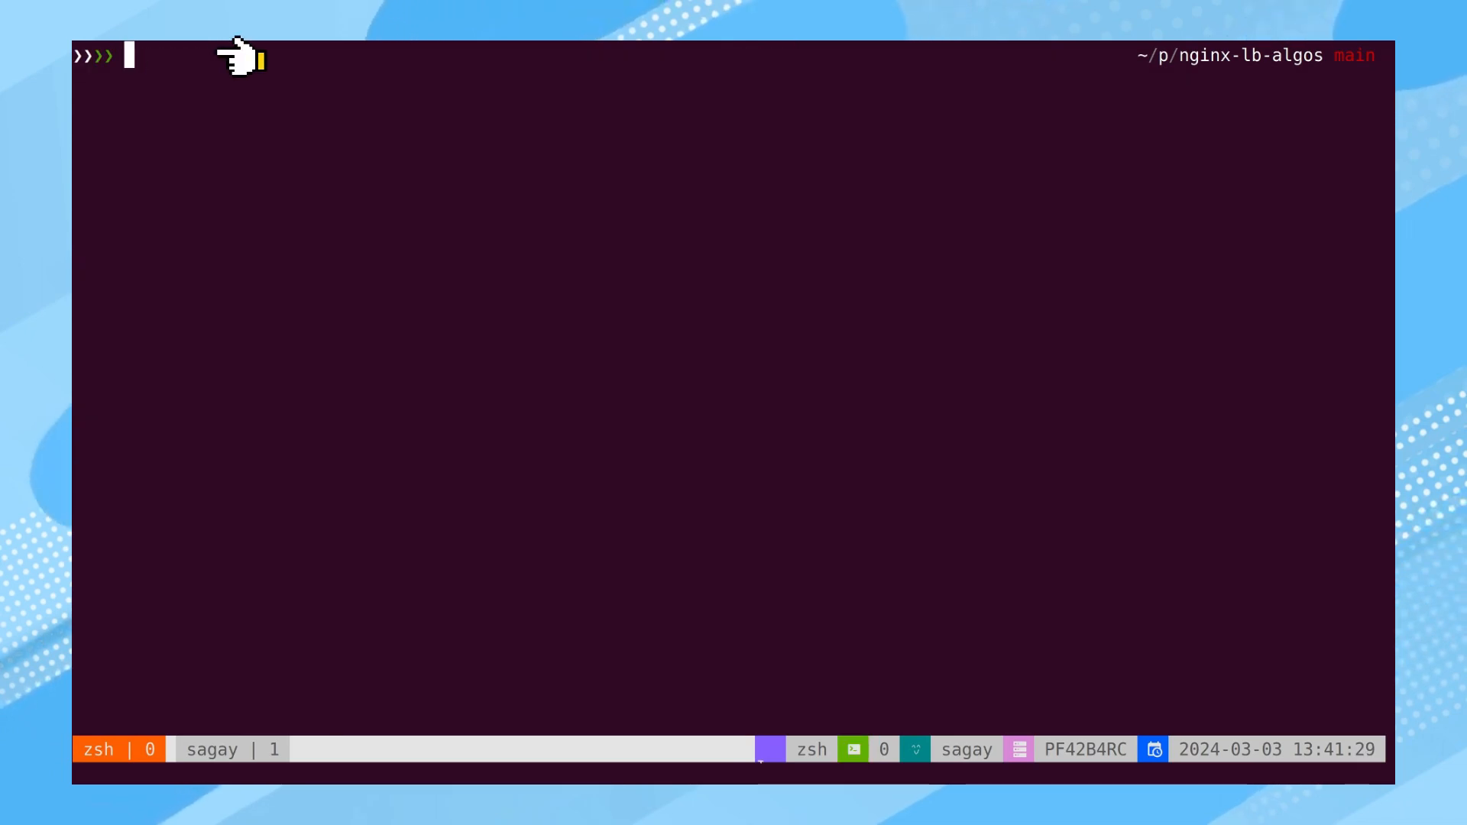
# Enter duf in the zoomed zsh pane to show disk usage
pyautogui.write('duf')
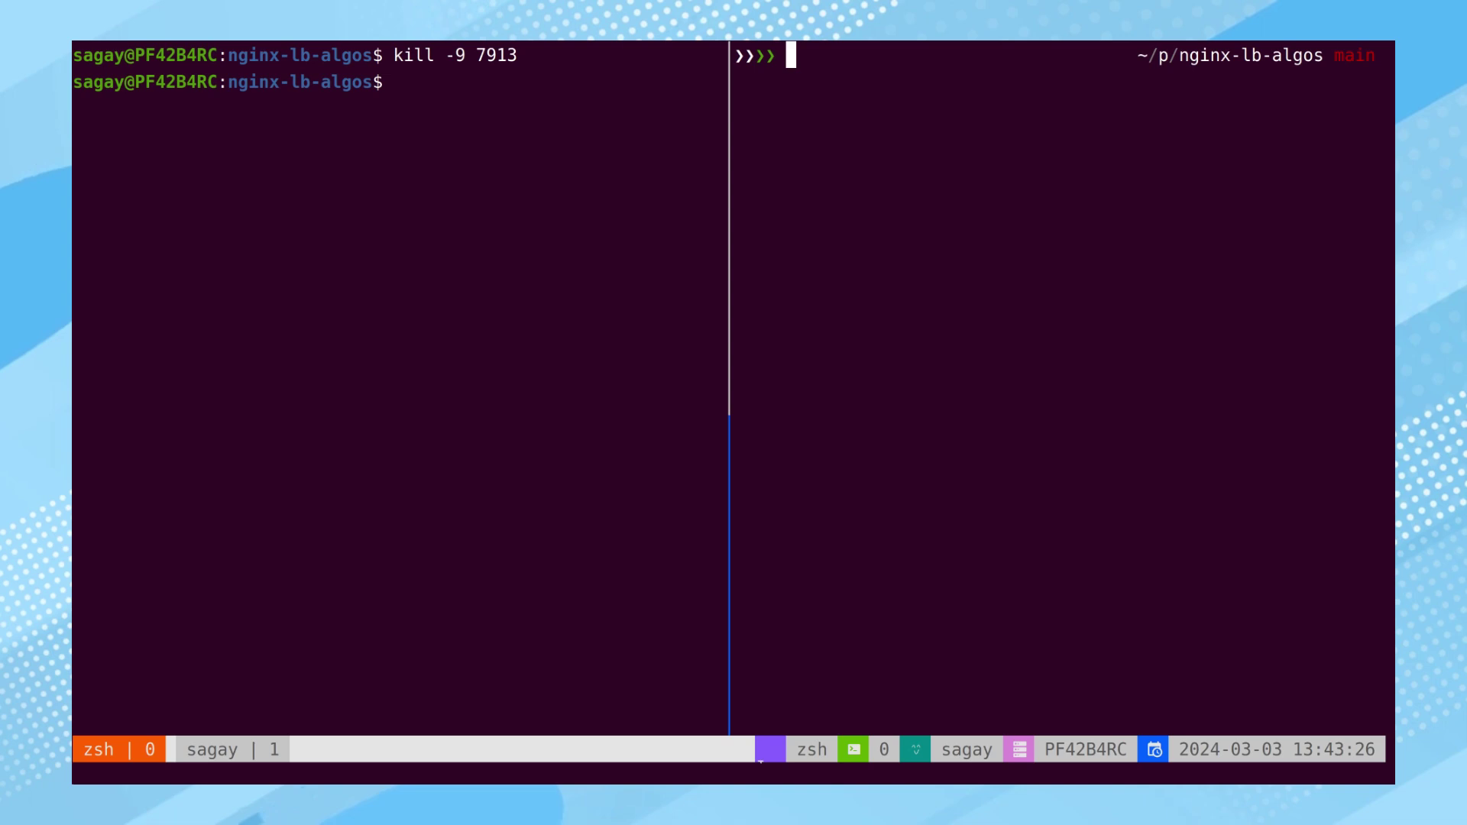
# Run fkill in the right pane for the interactive process list
pyautogui.write('fkill')
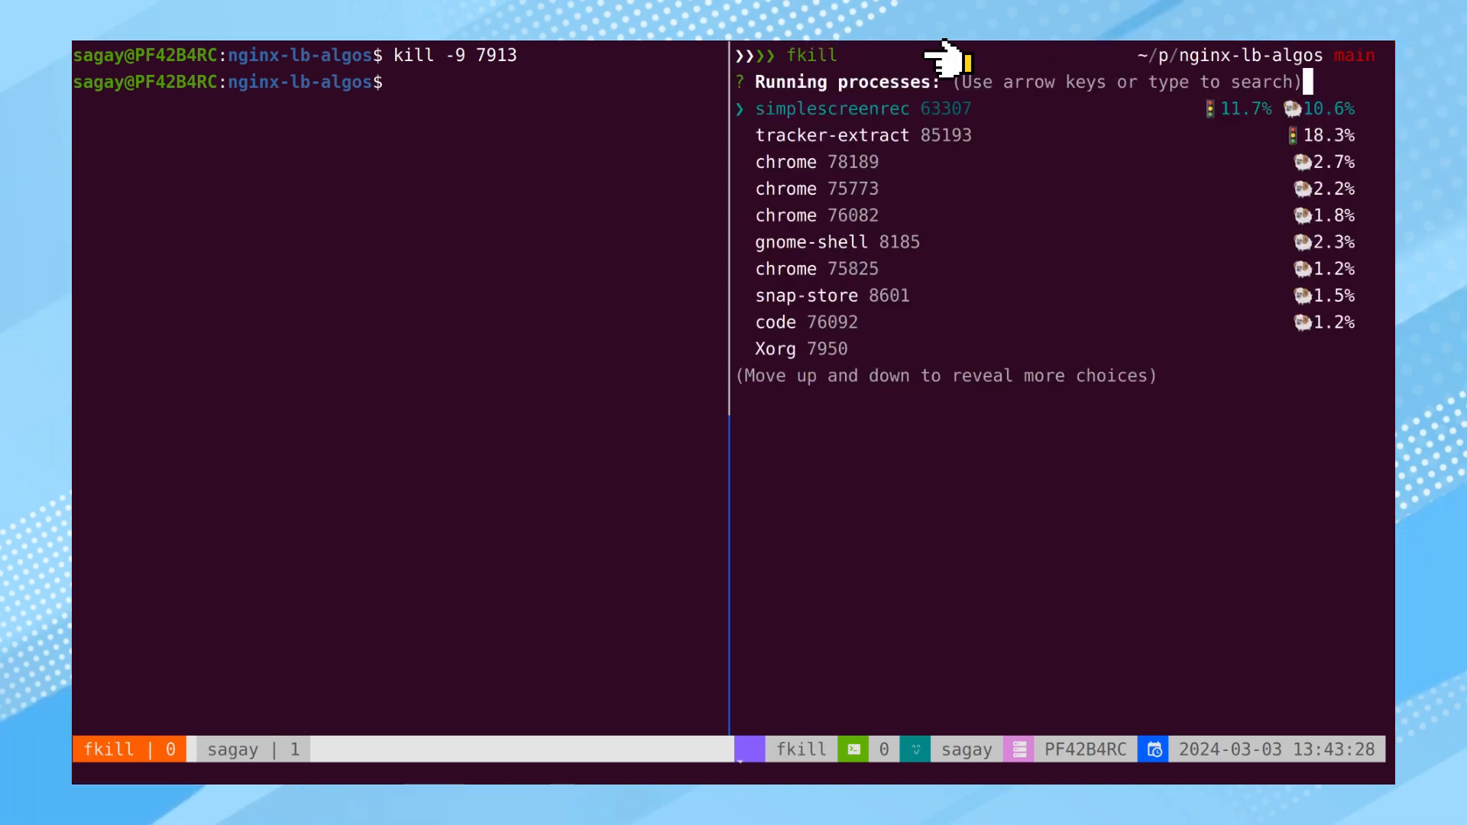